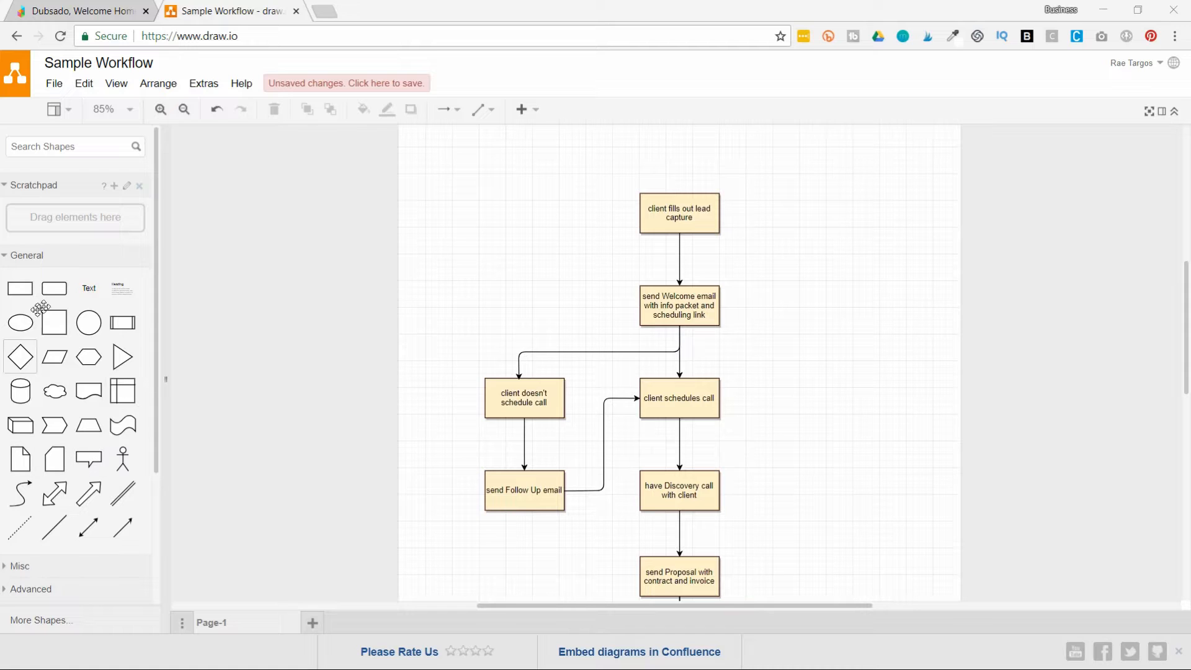
mouse_move(122, 528)
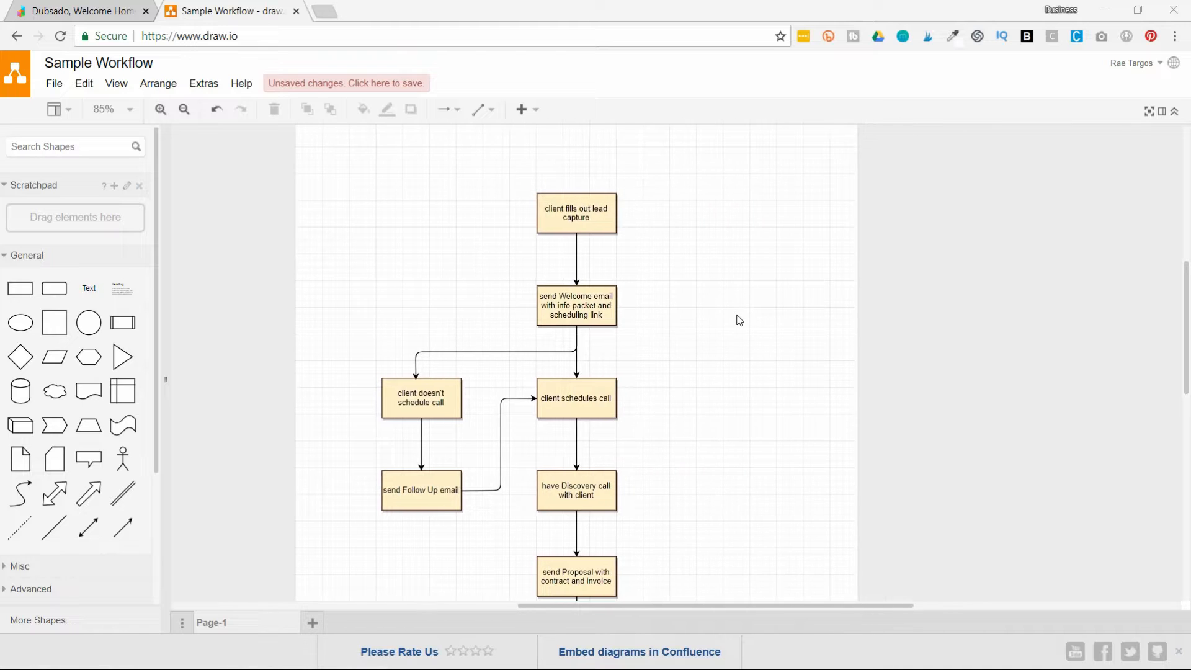
Step: Inspect the 'client fills out lead capture' and 'client doesn't schedule call' steps
left_click(576, 214)
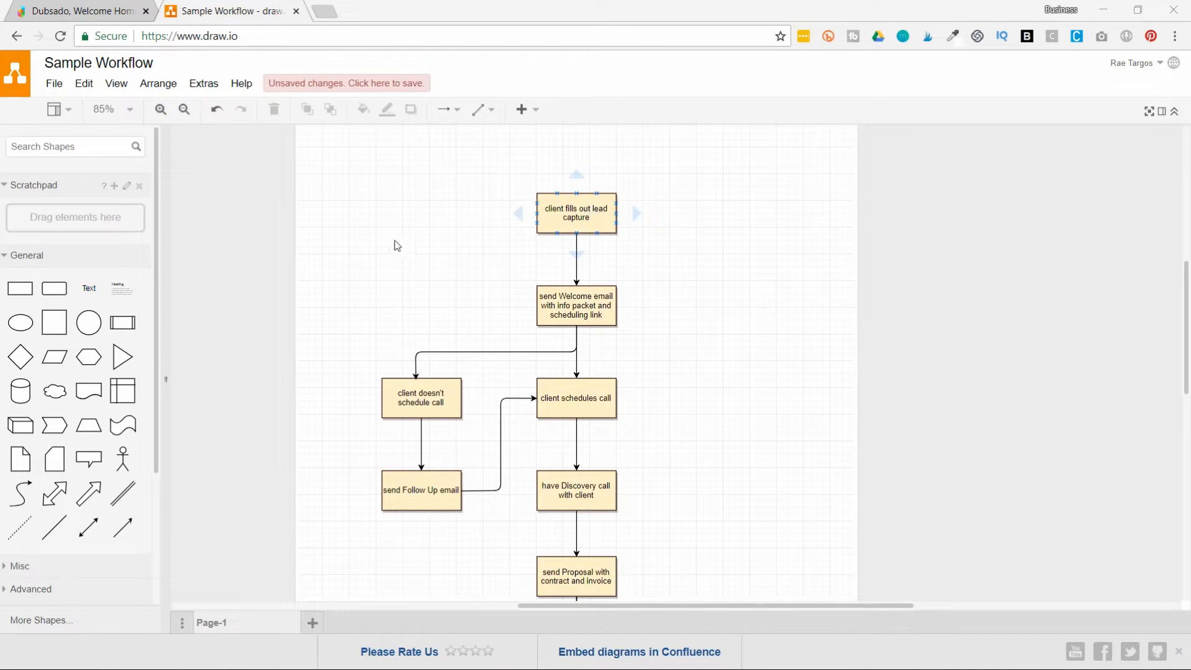
left_click(382, 248)
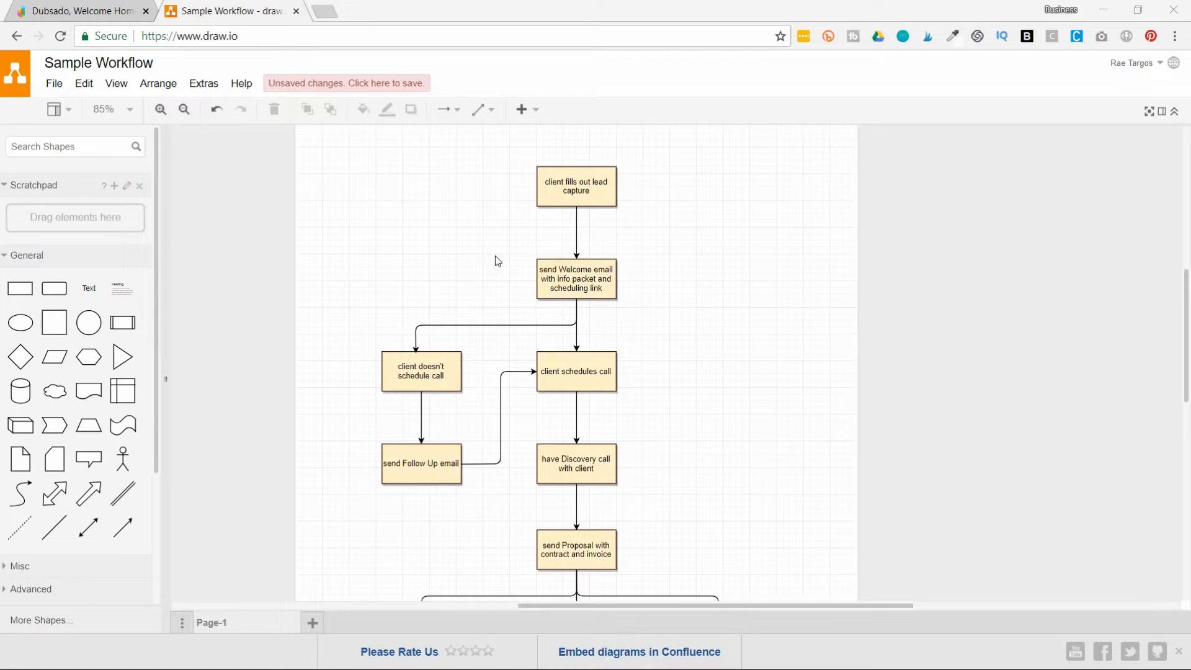
mouse_move(591, 322)
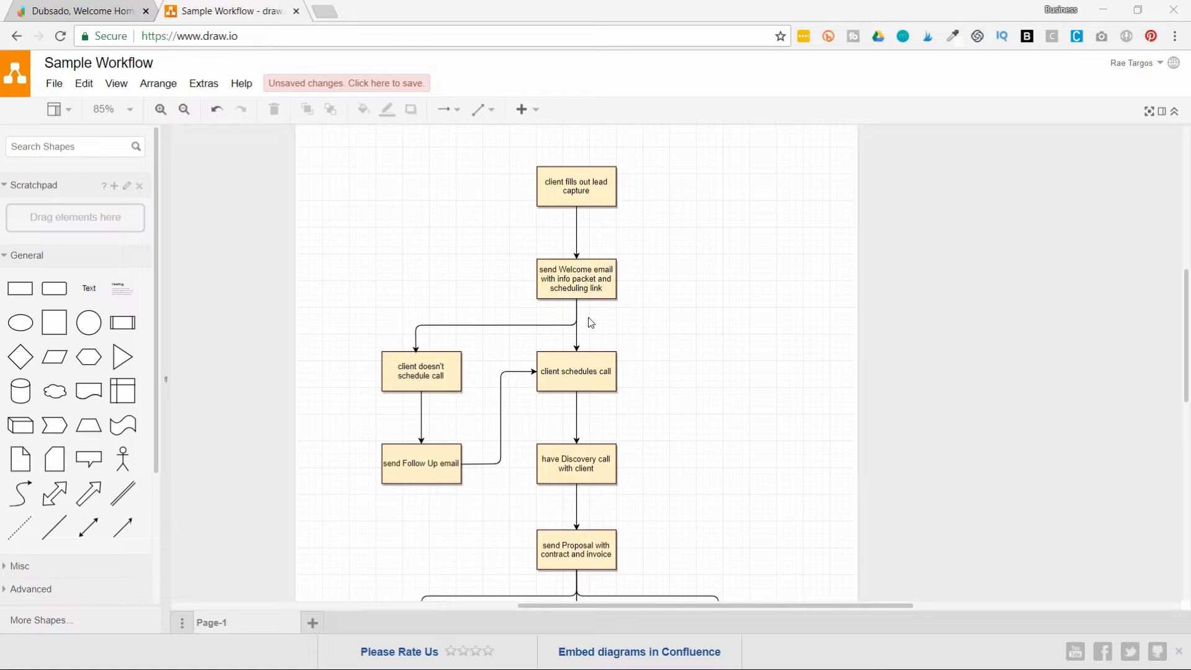
left_click(421, 372)
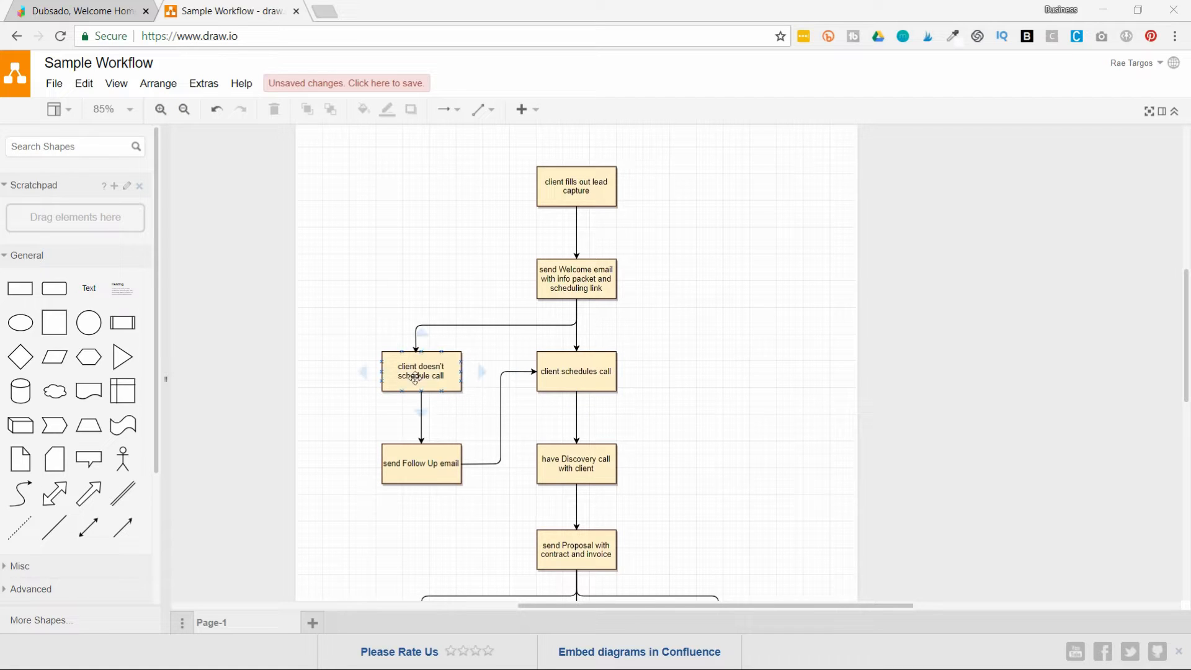
scroll("down", 3)
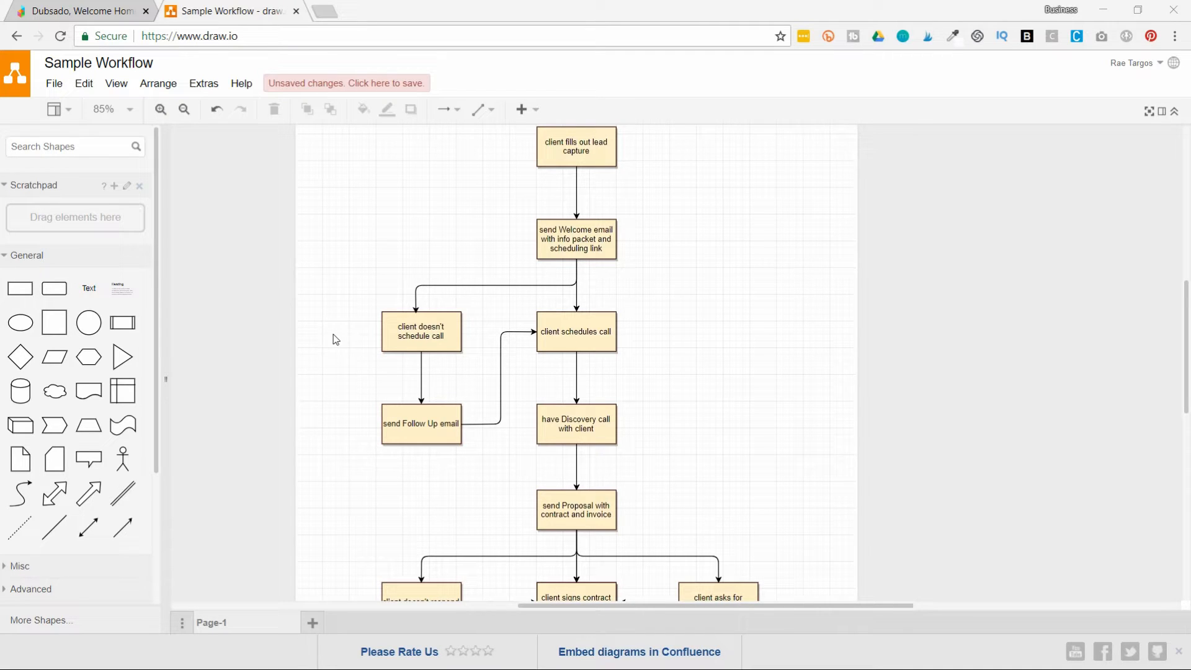
left_click(421, 332)
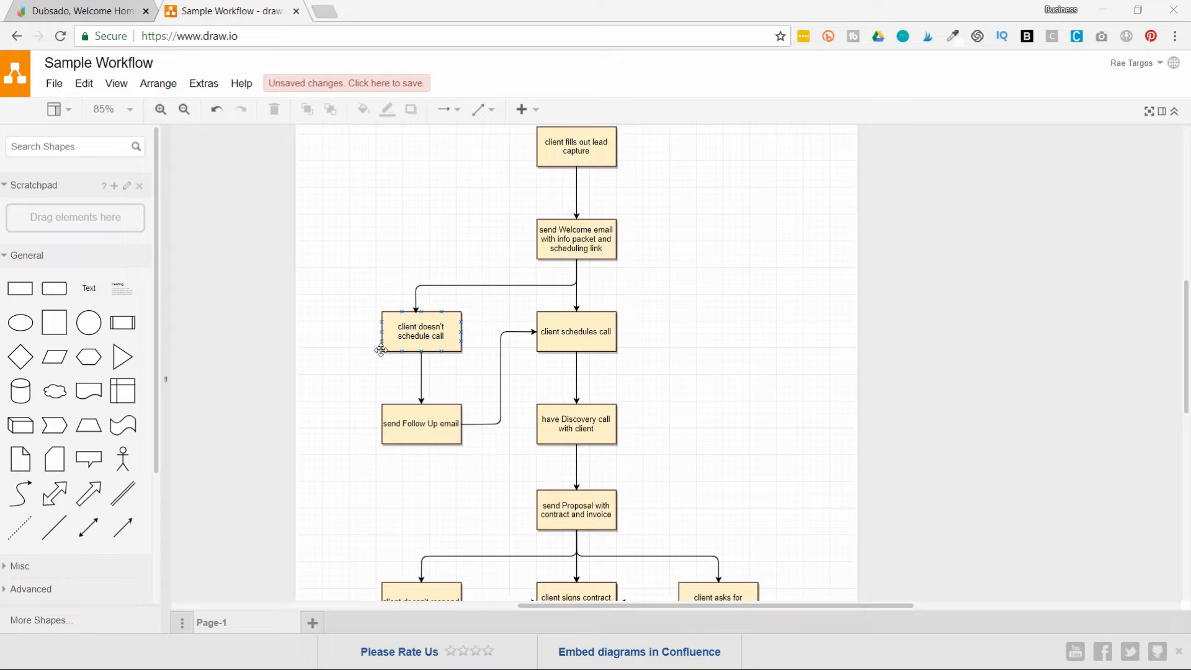
left_click(436, 464)
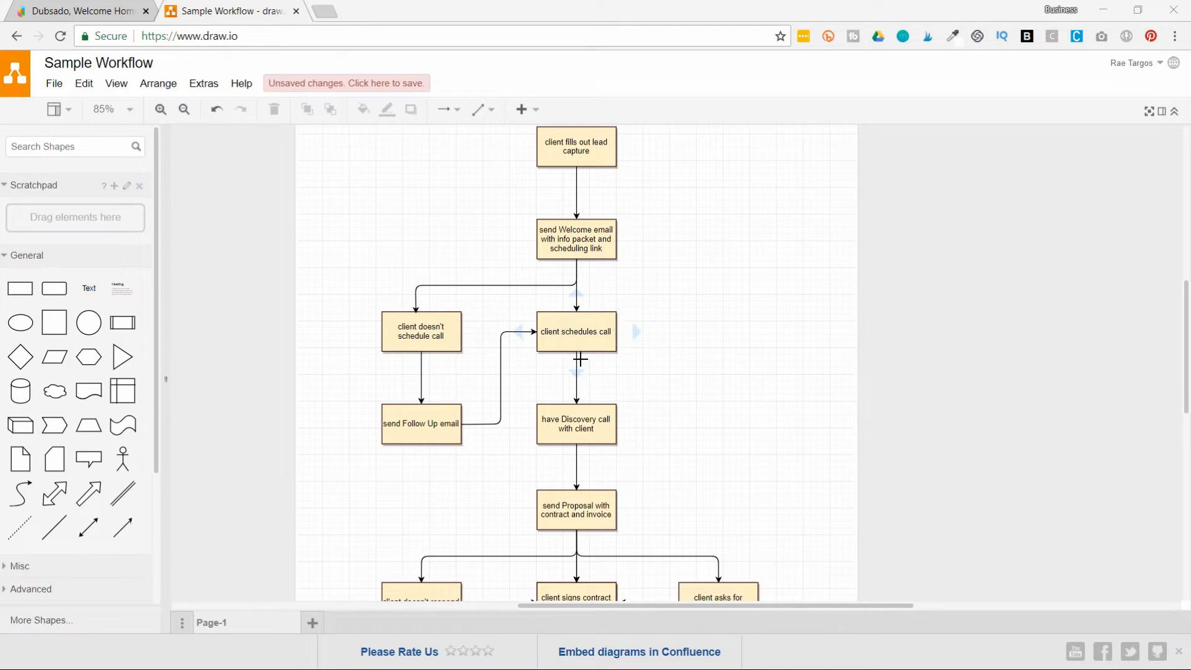
Step: Check the 'Discovery call with client' step, then scroll down toward the proposal and revision steps
left_click(576, 424)
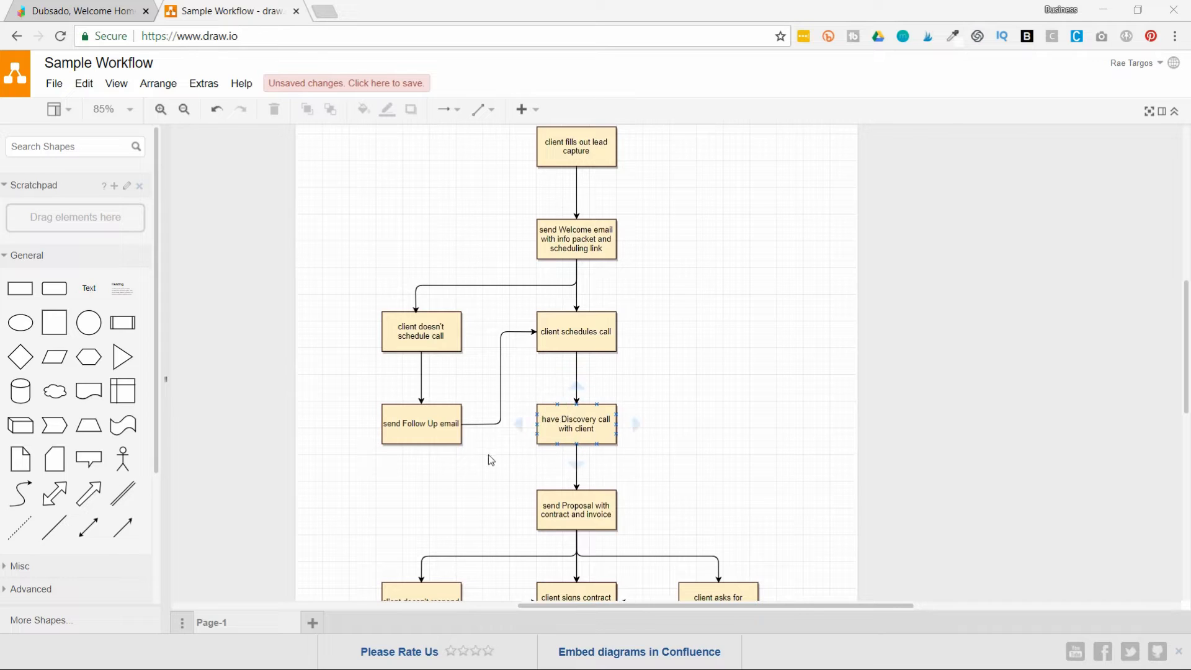
left_click(458, 471)
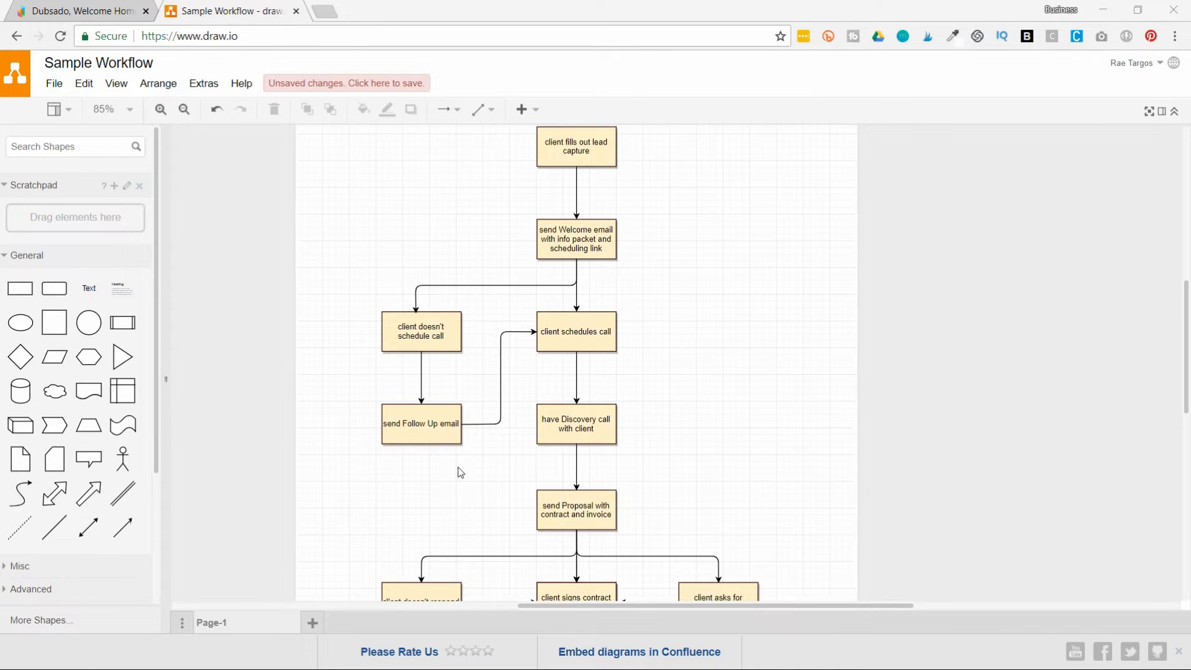
scroll("down", 3)
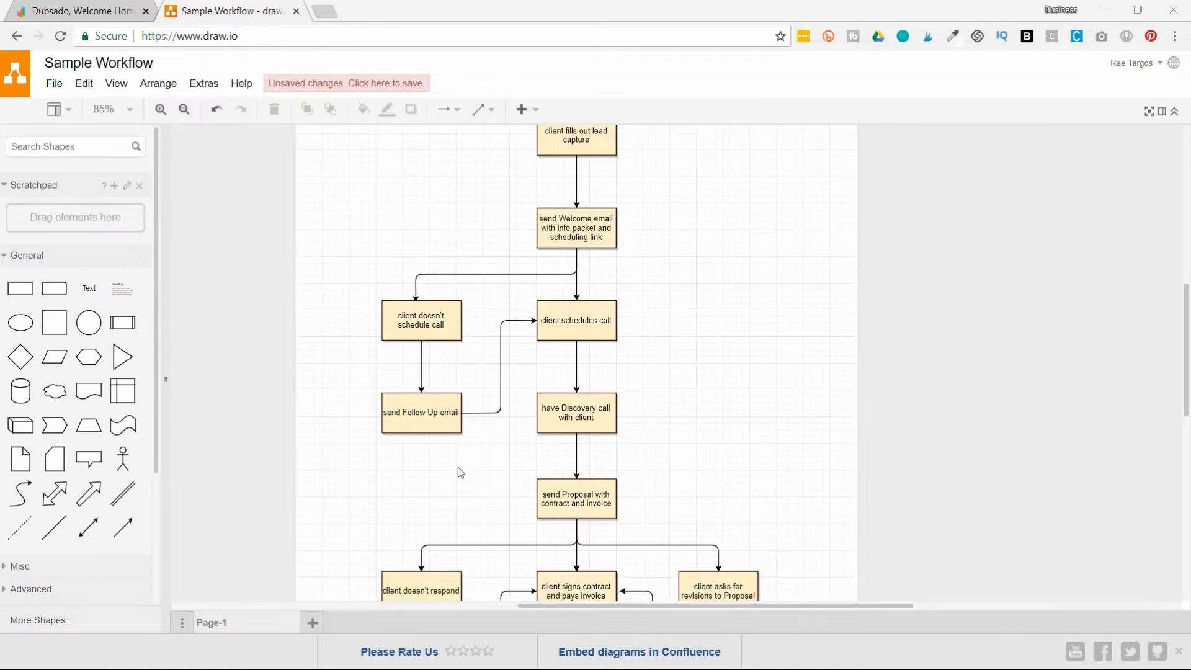
scroll("down", 3)
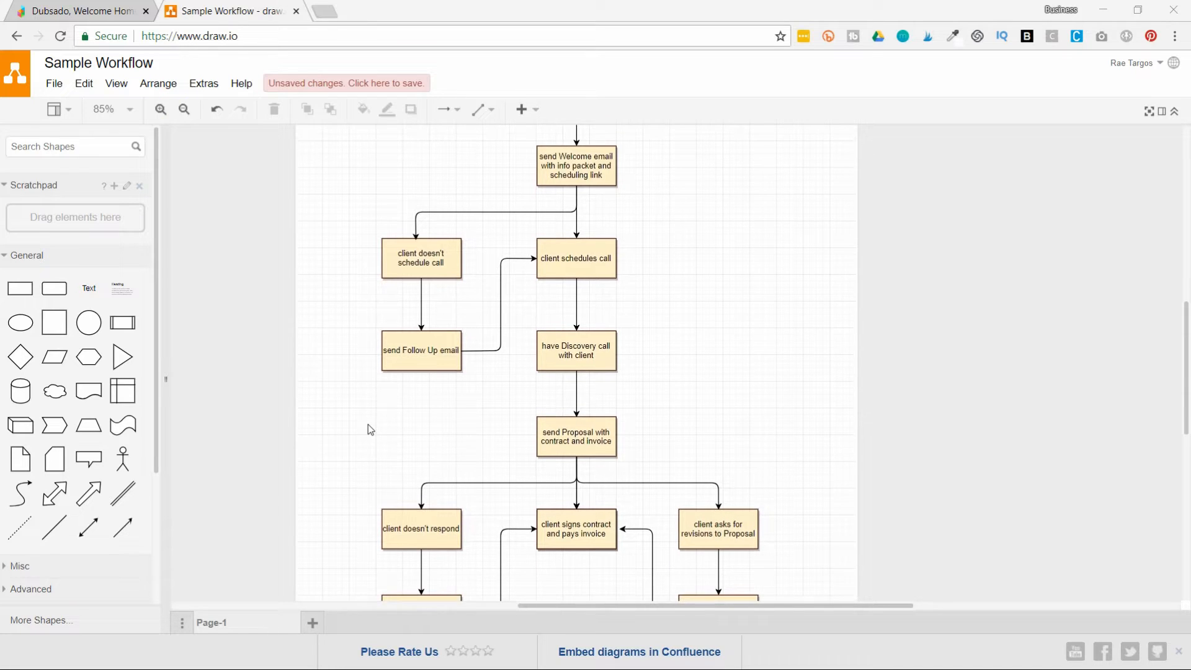
scroll("down", 3)
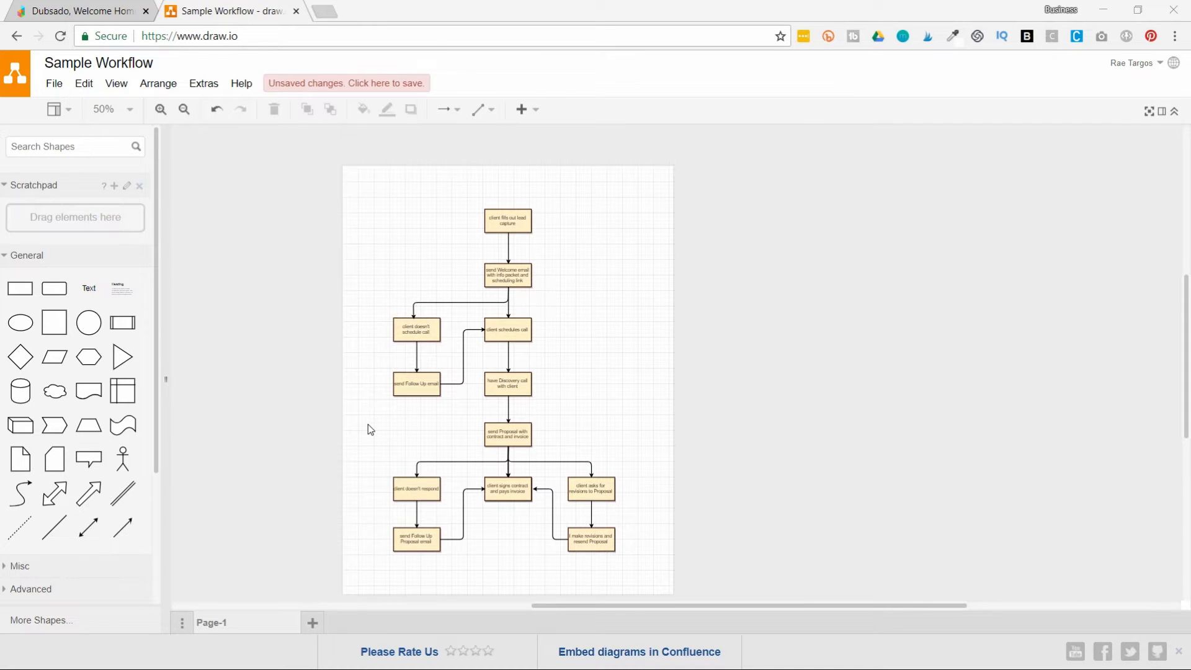
left_click(159, 109)
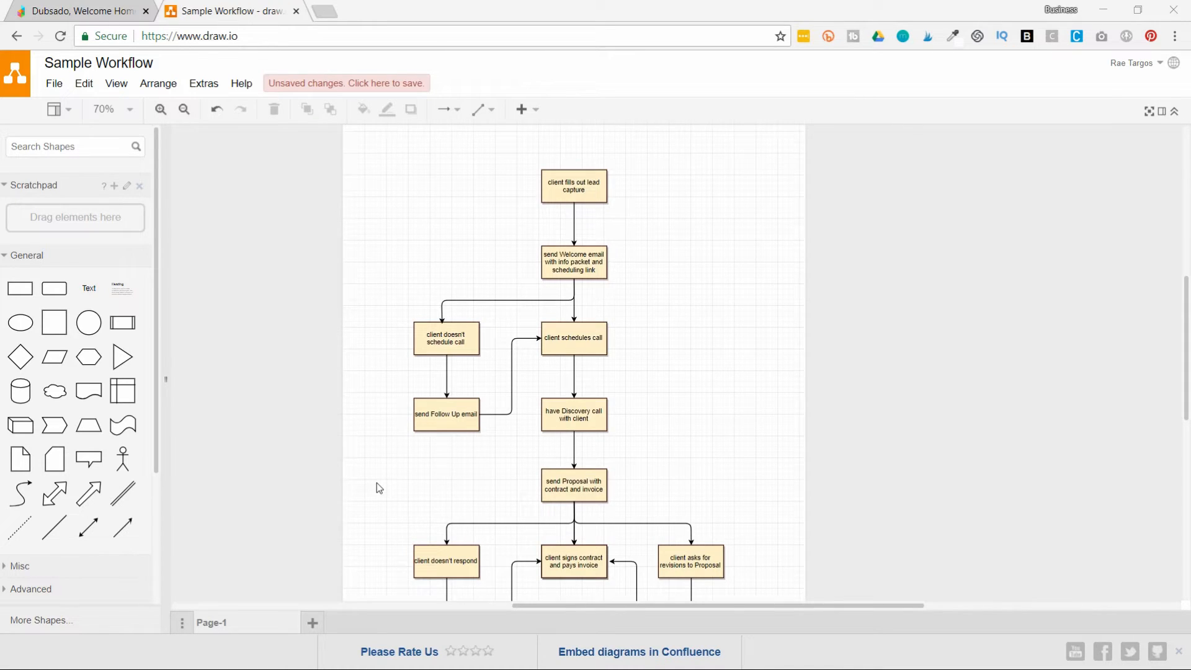
left_click(573, 186)
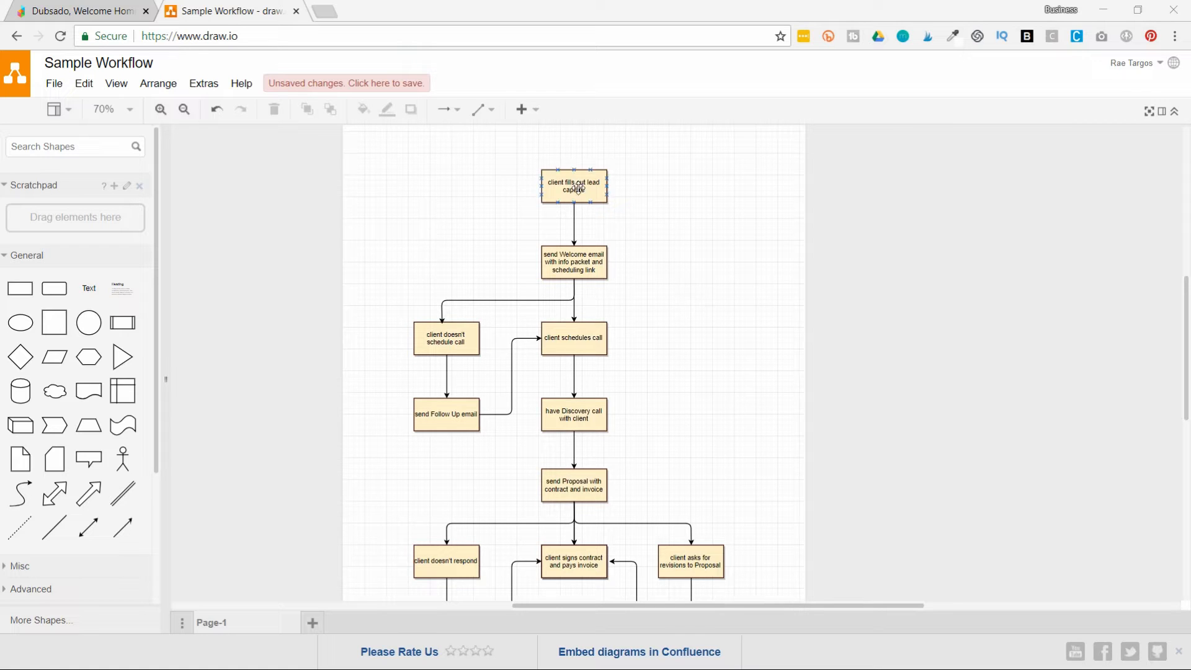
scroll("down", 3)
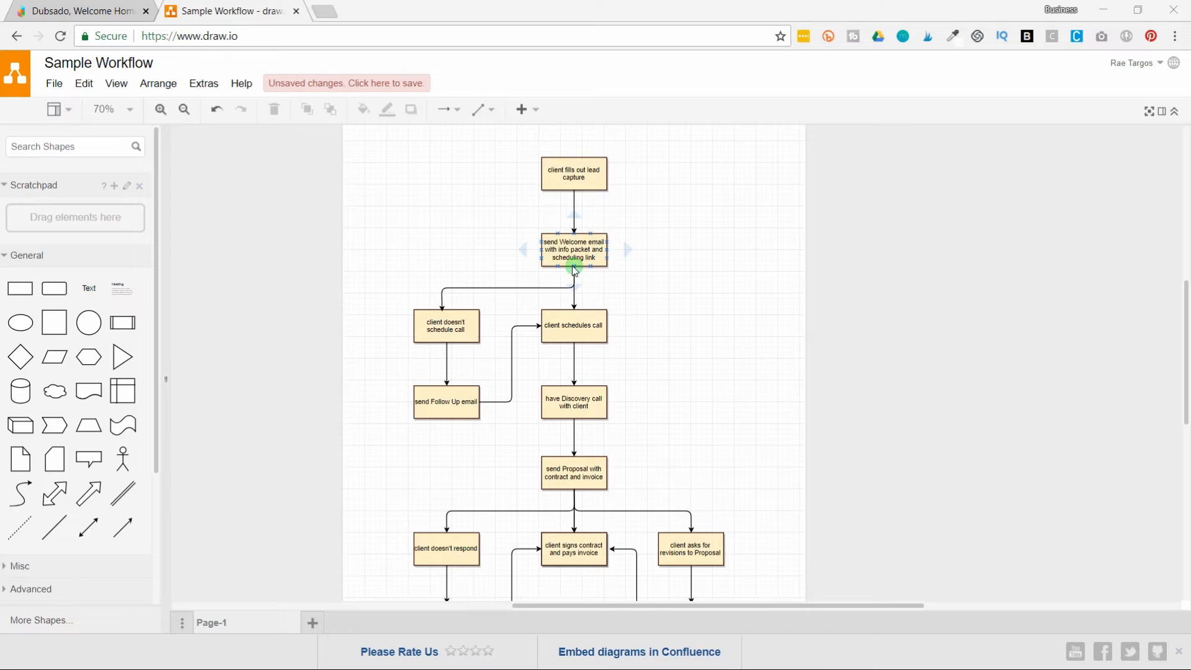
left_click(574, 472)
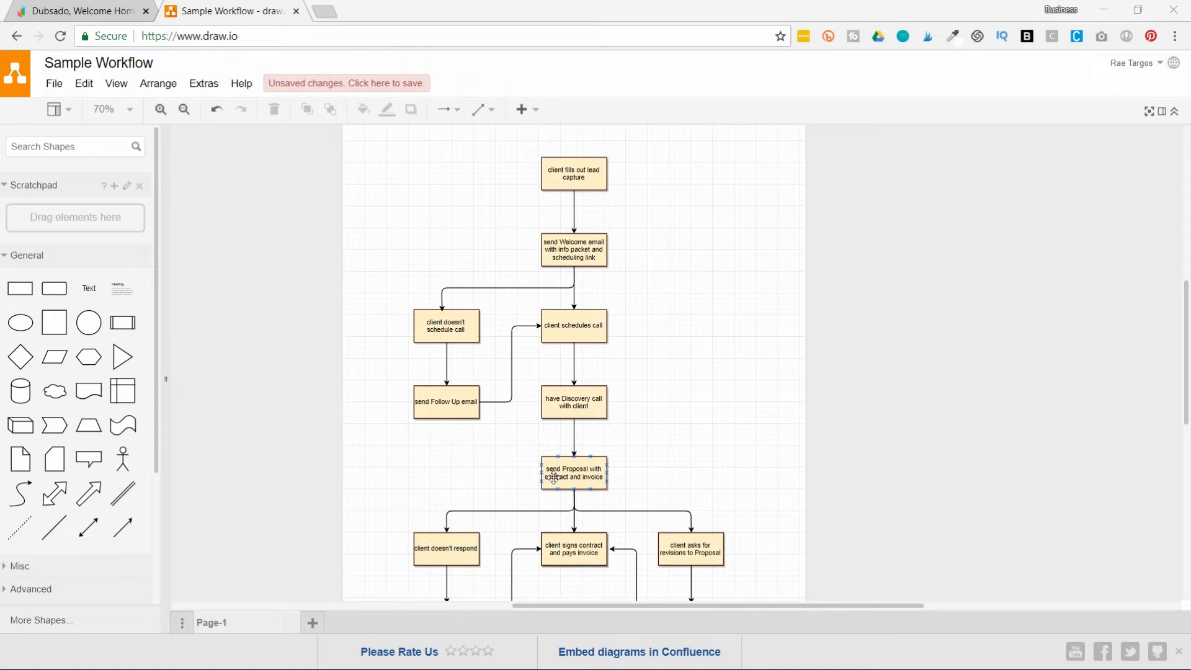
left_click(479, 474)
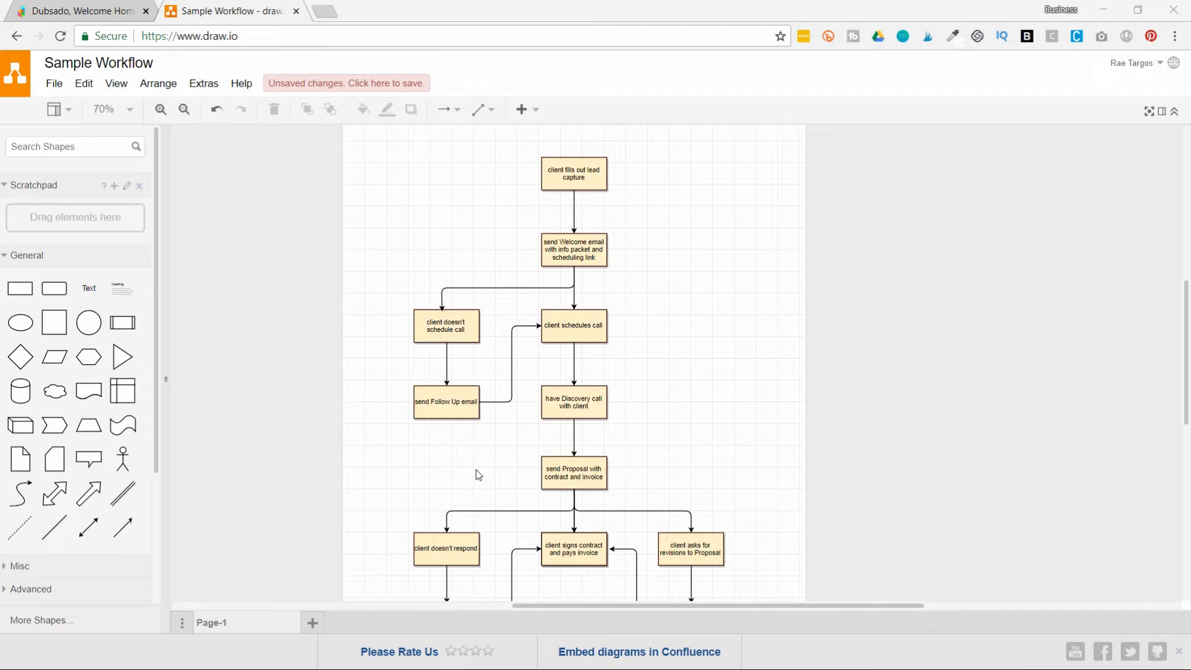
mouse_move(463, 173)
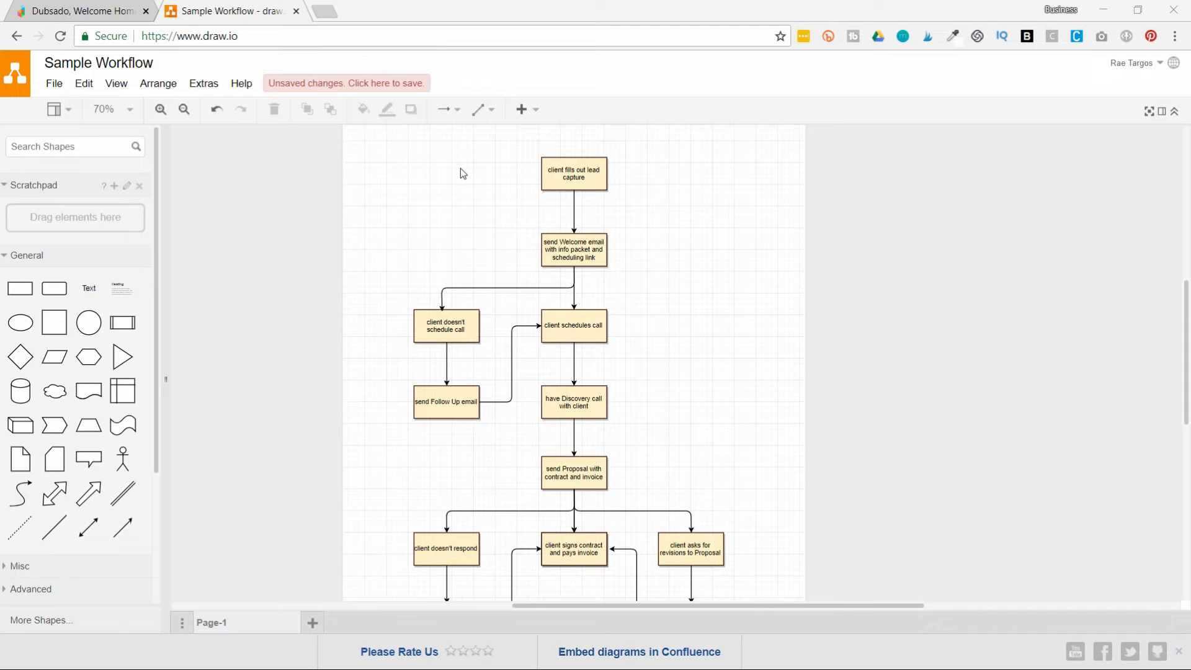
mouse_move(480, 161)
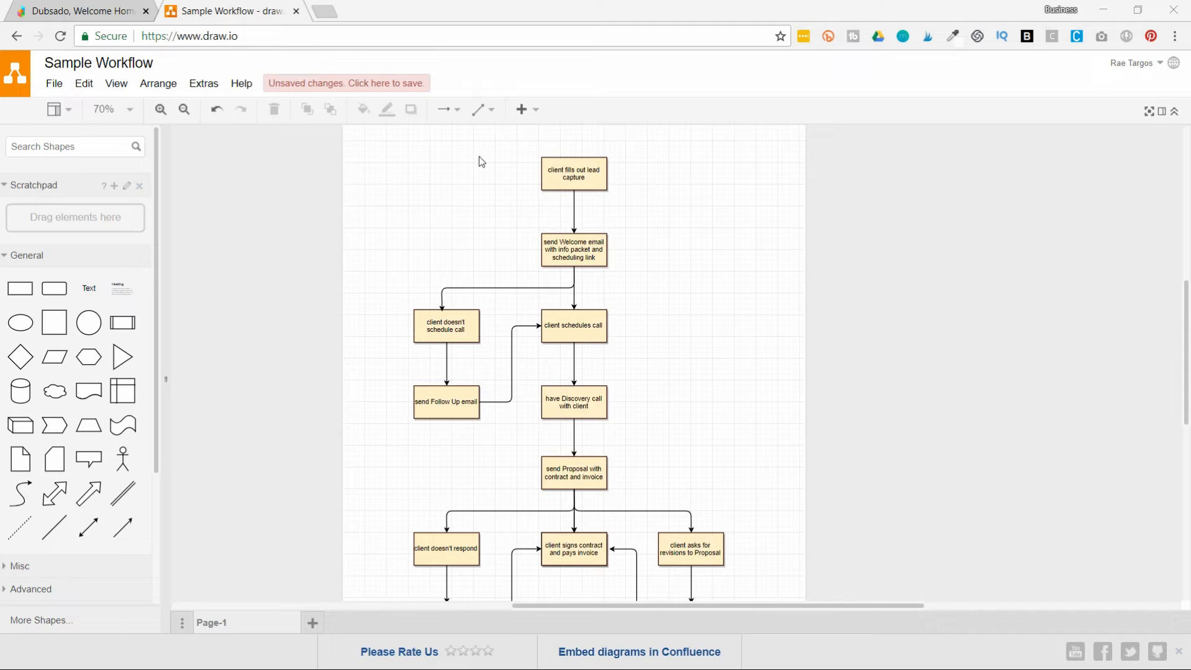
mouse_move(395, 516)
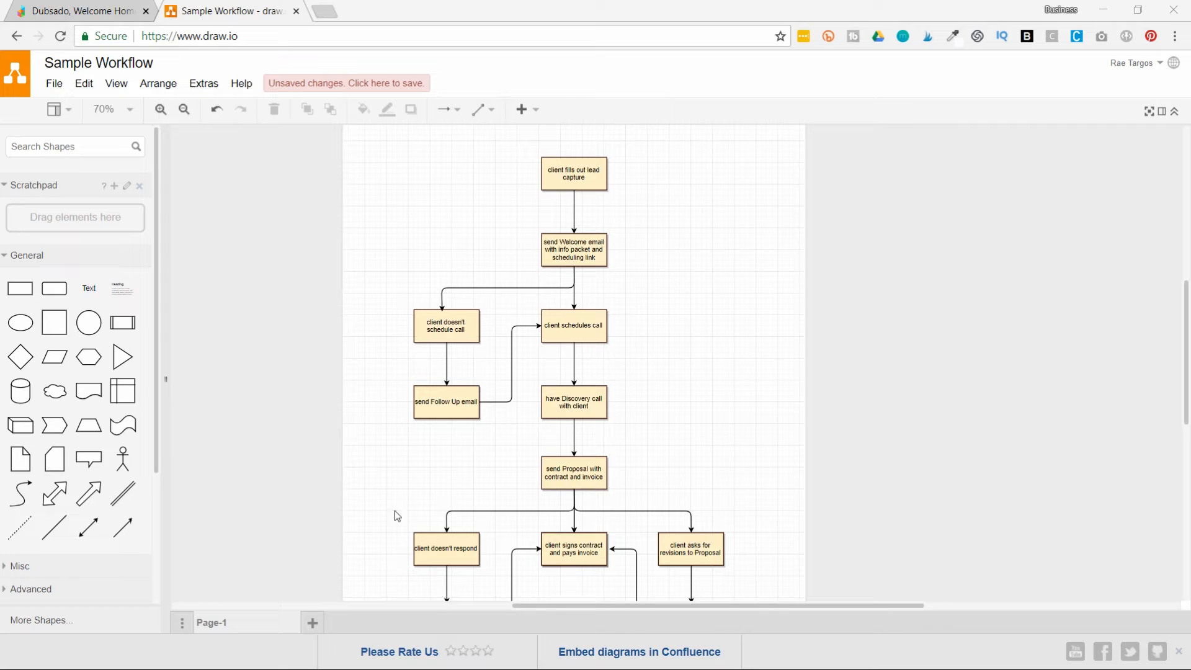
mouse_move(384, 435)
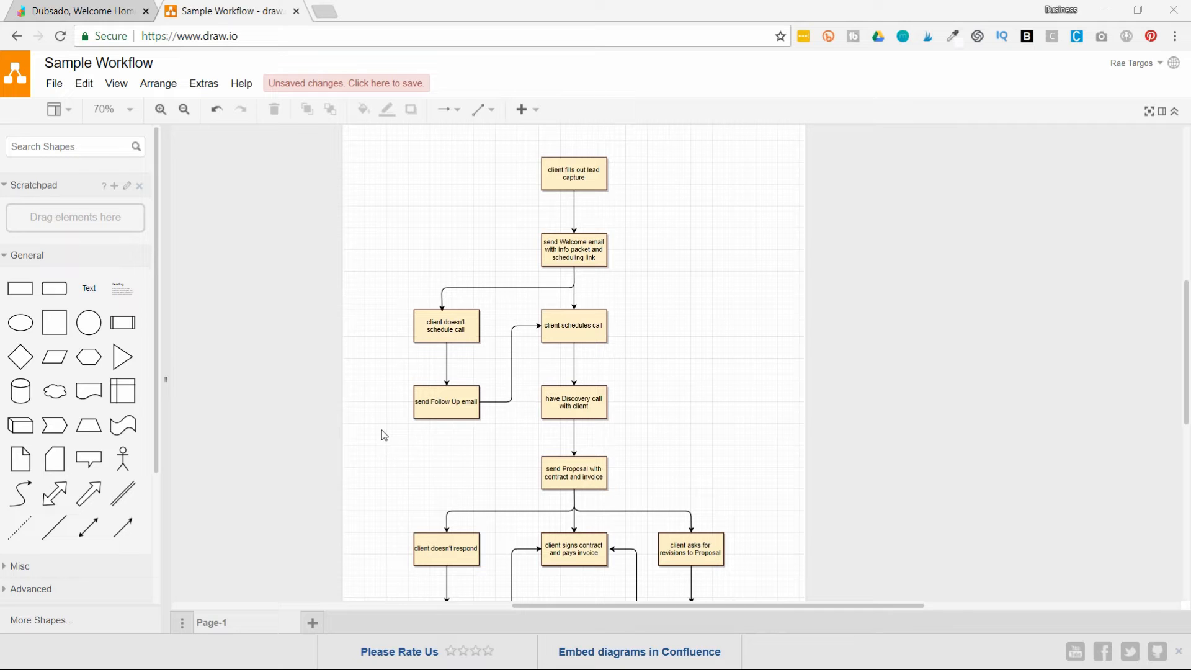
left_click(53, 84)
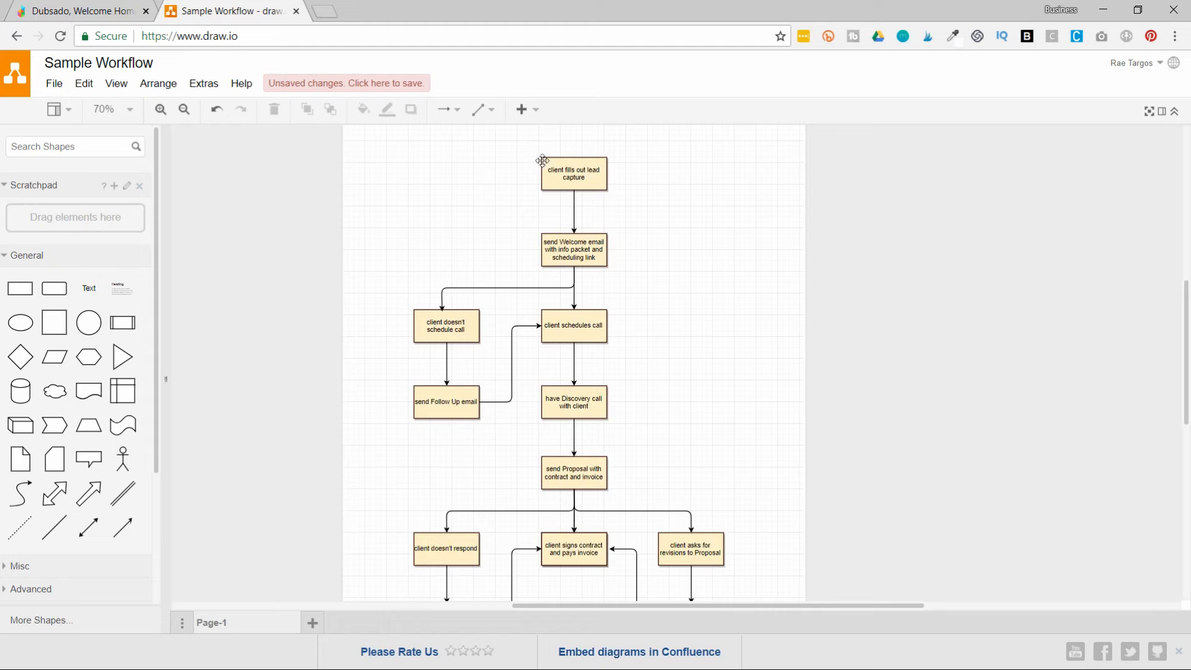
mouse_move(492, 188)
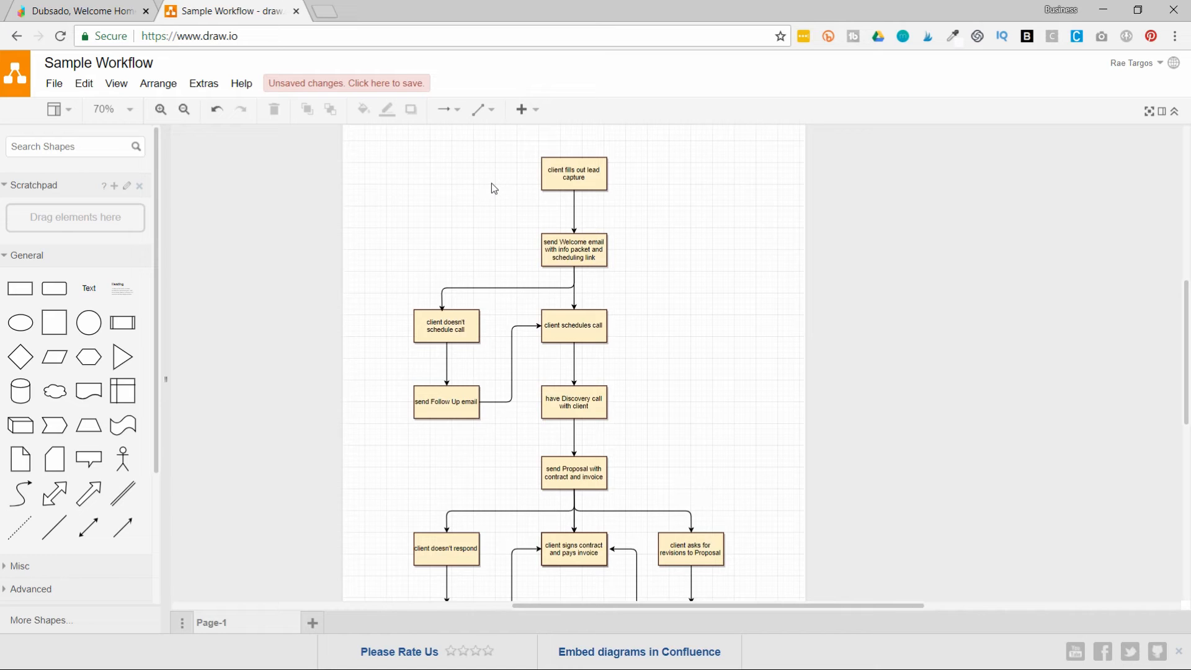
mouse_move(508, 233)
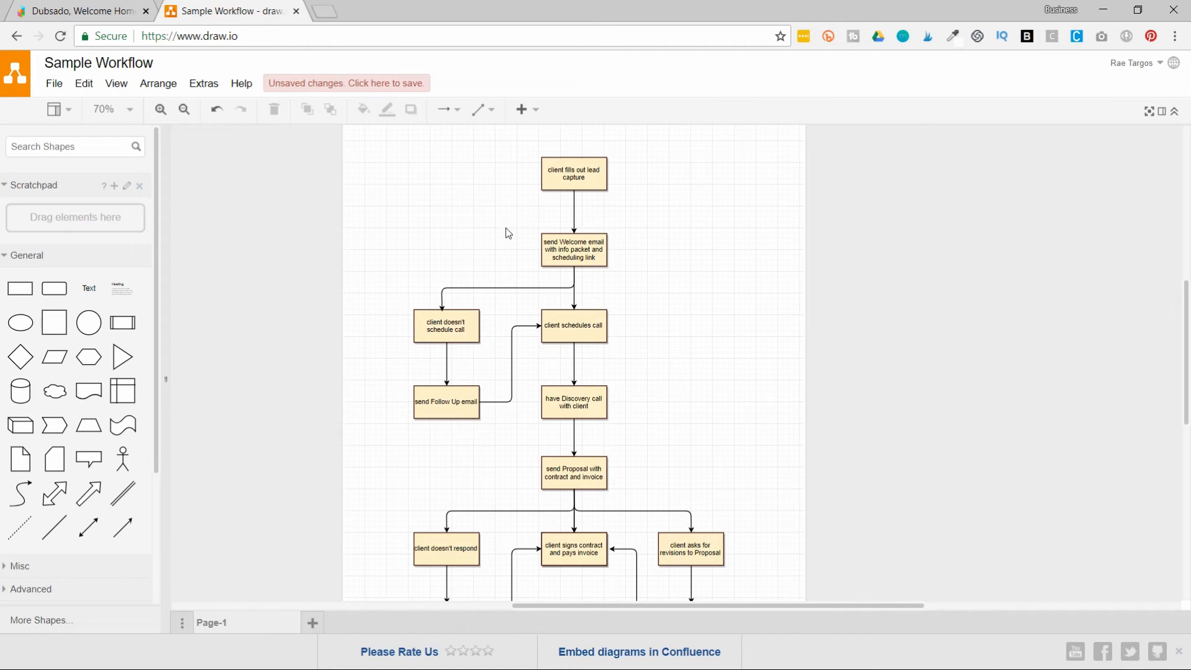
scroll("down", 3)
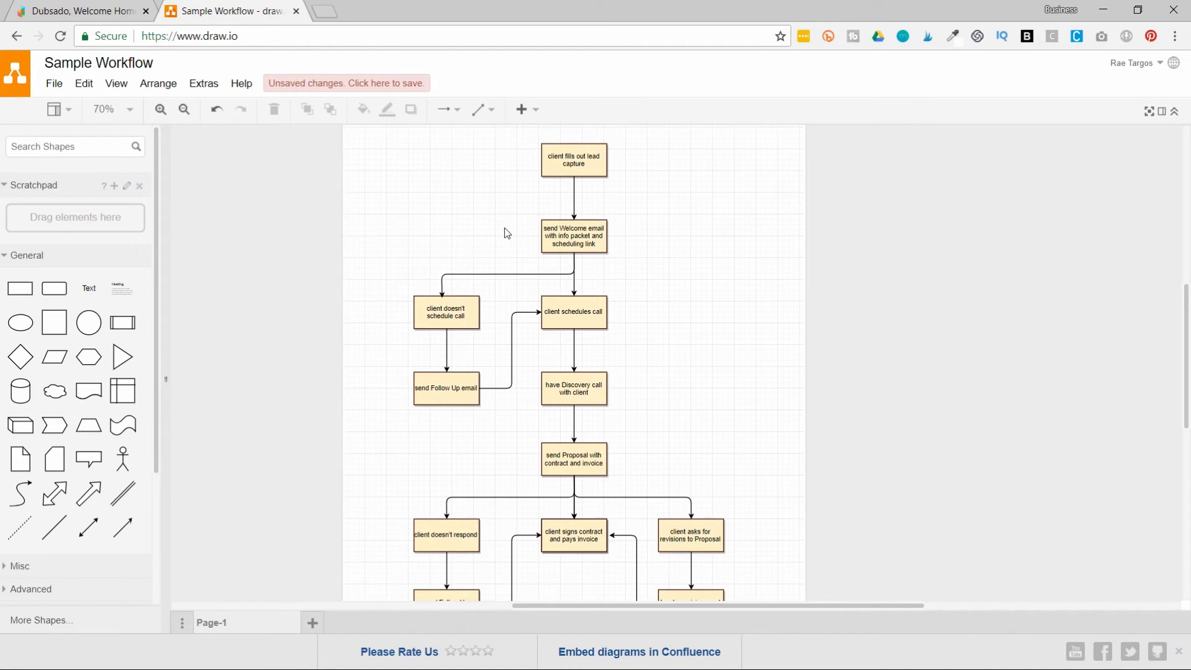